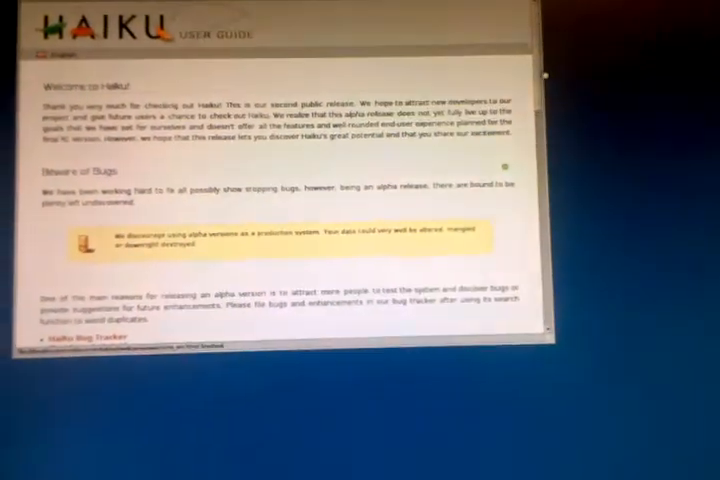
- Choose the new ~10 GB BFS volume as the install destination and begin copying Haiku
{"action": "scroll", "scroll_direction": "down", "scroll_amount": 3}
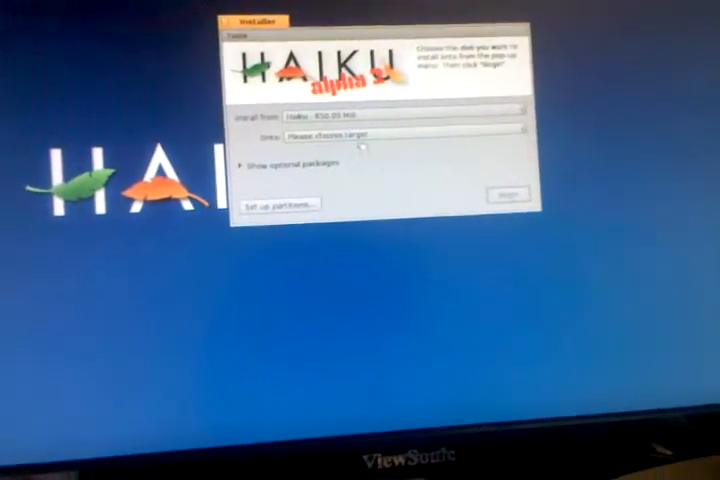
{"action": "left_click", "coordinate": [390, 131]}
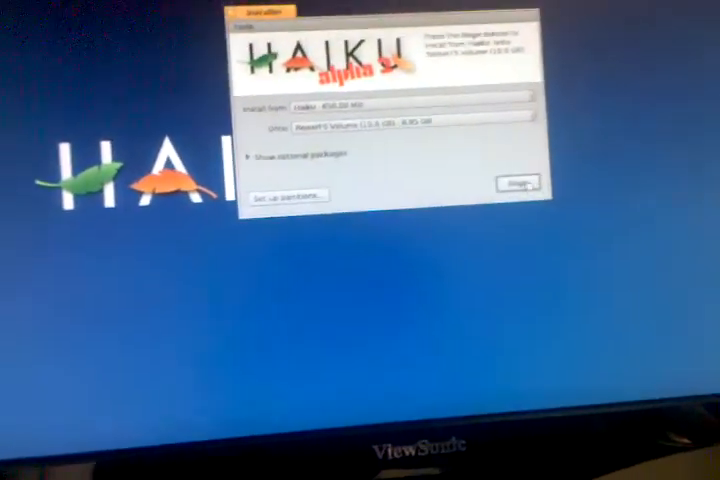
{"action": "left_click", "coordinate": [513, 183]}
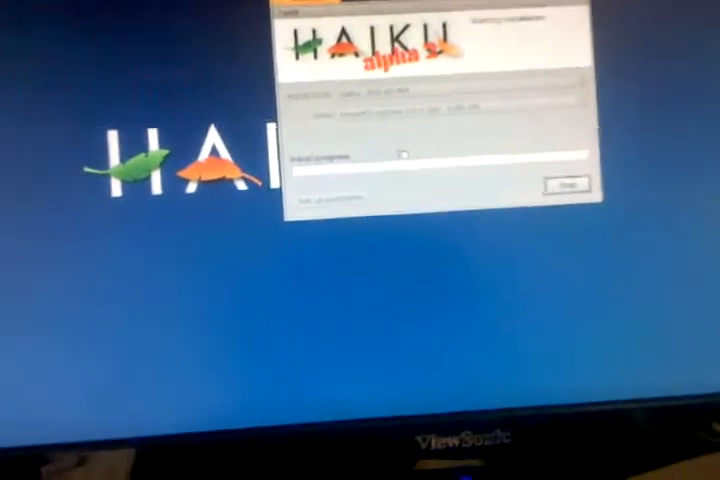